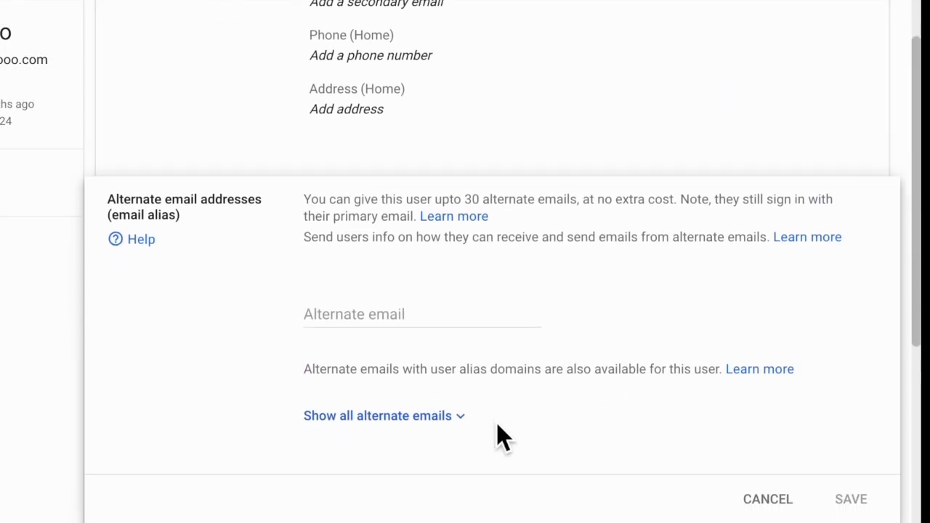
Step: Begin a new alternate email entry with the alias name 'Nic'
{"action": "scroll", "scroll_direction": "down", "scroll_amount": 3}
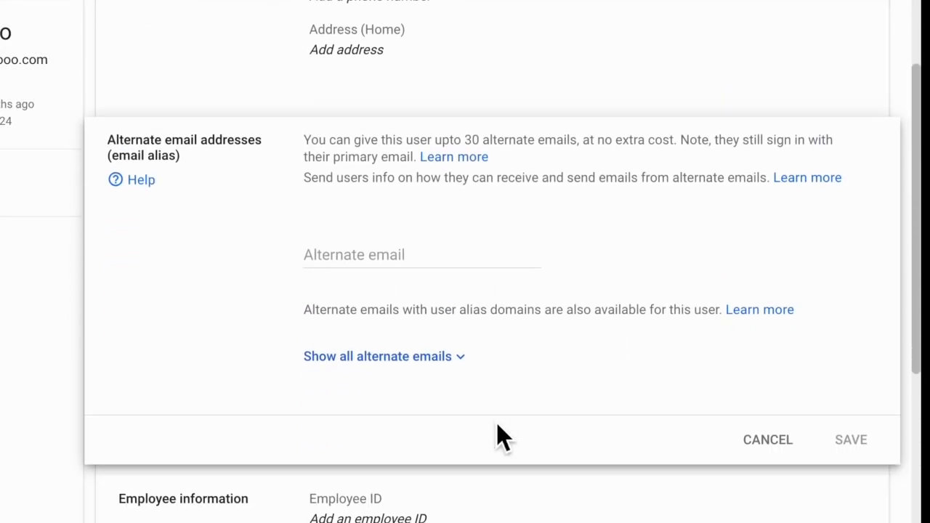
{"action": "left_click", "coordinate": [421, 256]}
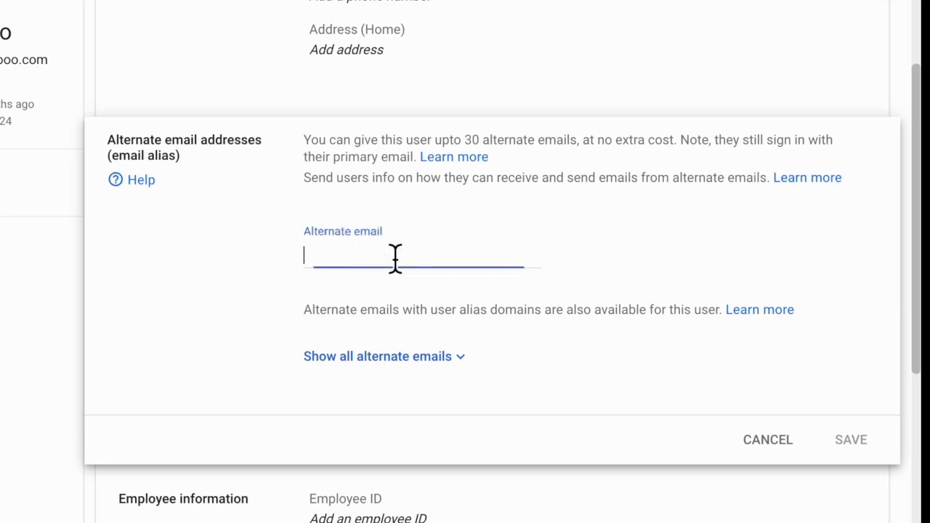
{"action": "type", "text": "Nic"}
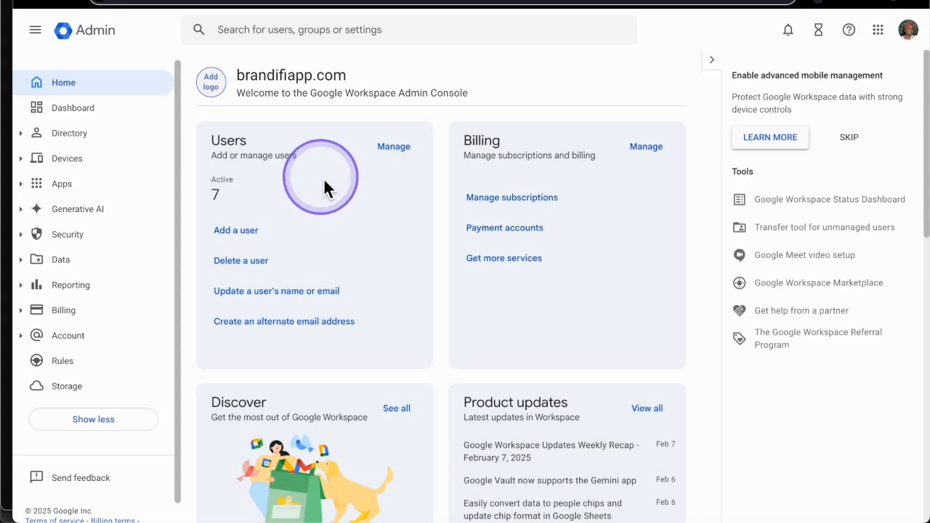
{"action": "mouse_move", "coordinate": [298, 177]}
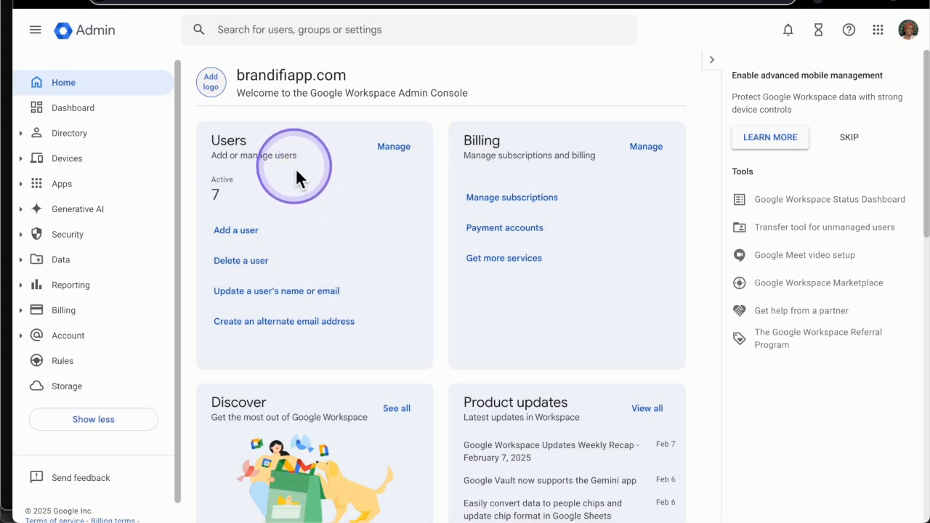
{"action": "mouse_move", "coordinate": [394, 153]}
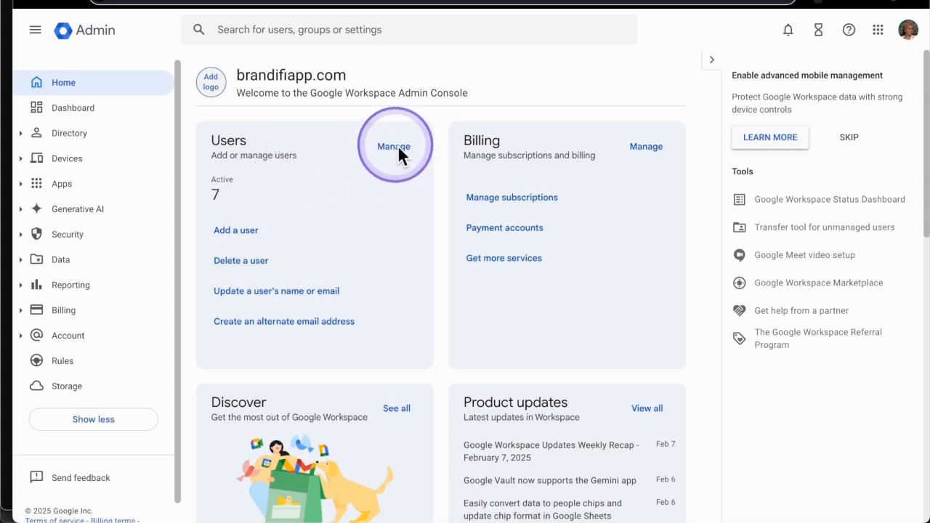
Step: Go to Users management to reach the Easy Flooo account's alternate email editor
{"action": "left_click", "coordinate": [70, 133]}
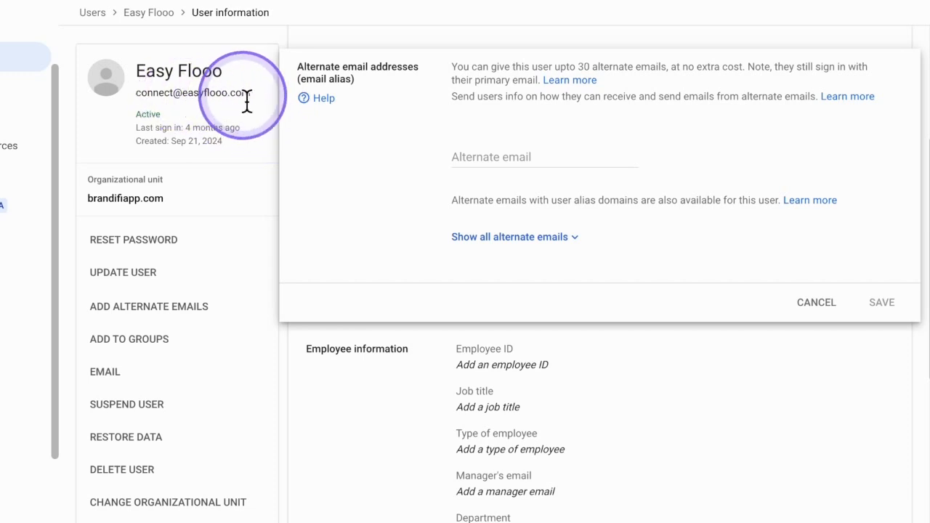
{"action": "left_click", "coordinate": [544, 157]}
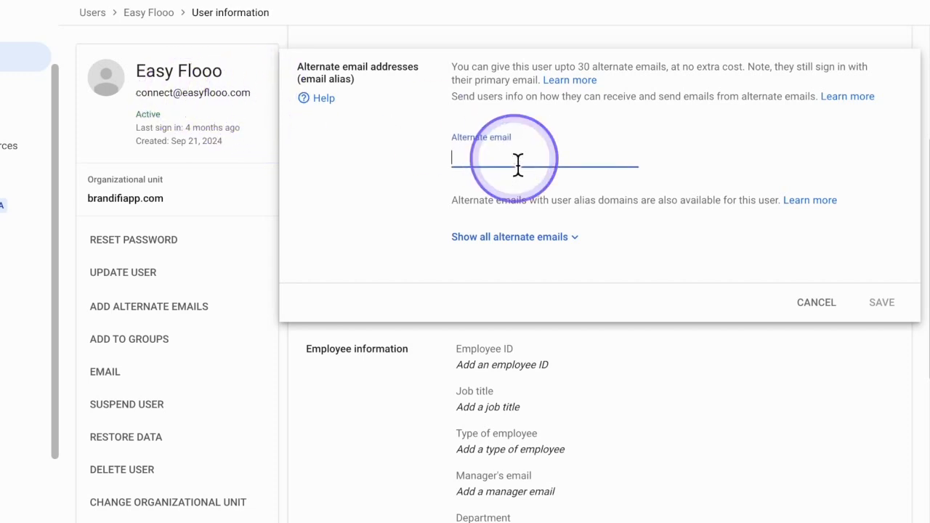
{"action": "type", "text": "nicole"}
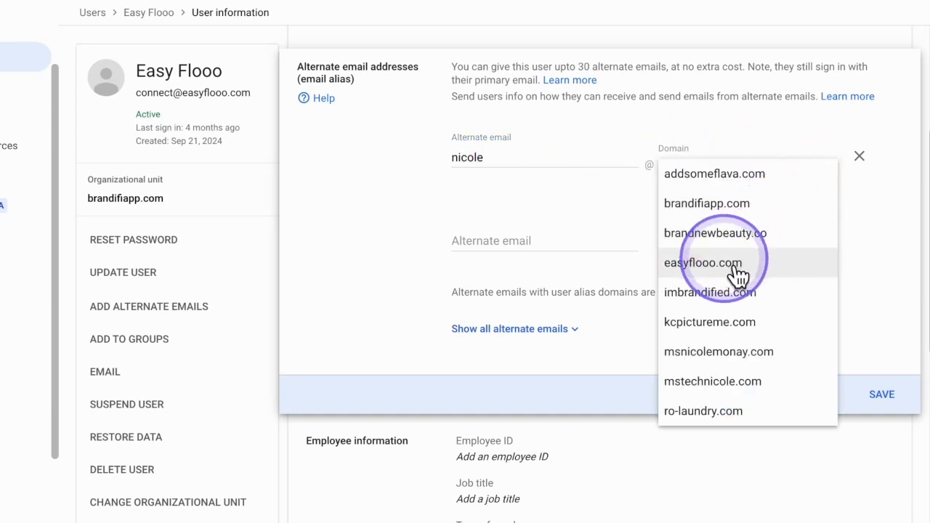
{"action": "left_click", "coordinate": [703, 263]}
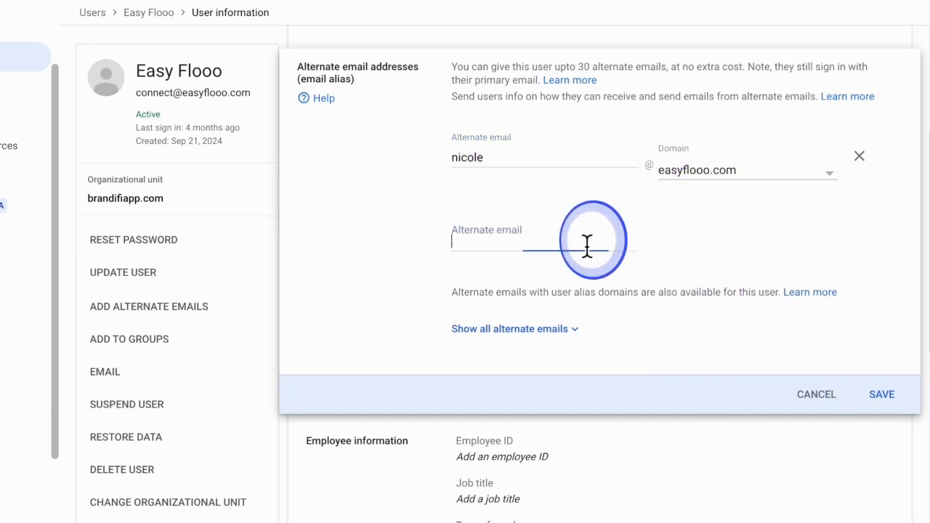
{"action": "type", "text": "sam"}
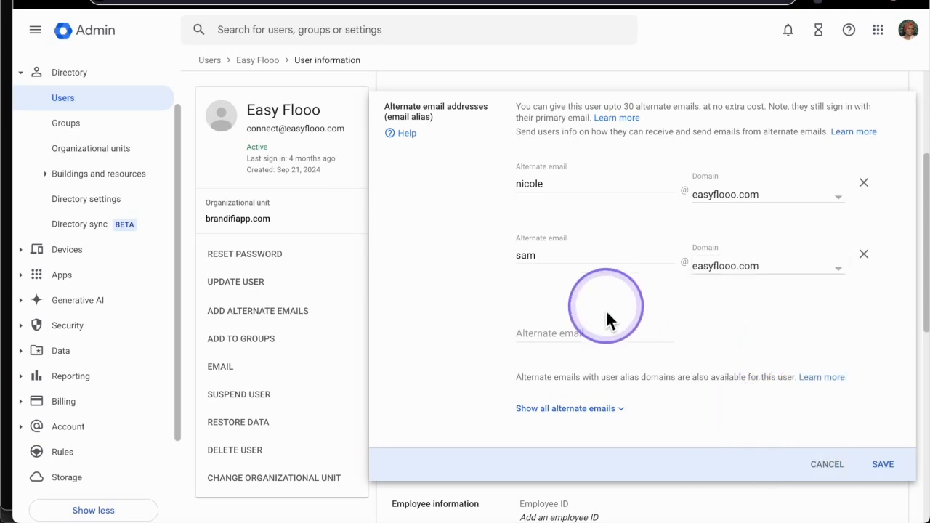
{"action": "left_click", "coordinate": [589, 333]}
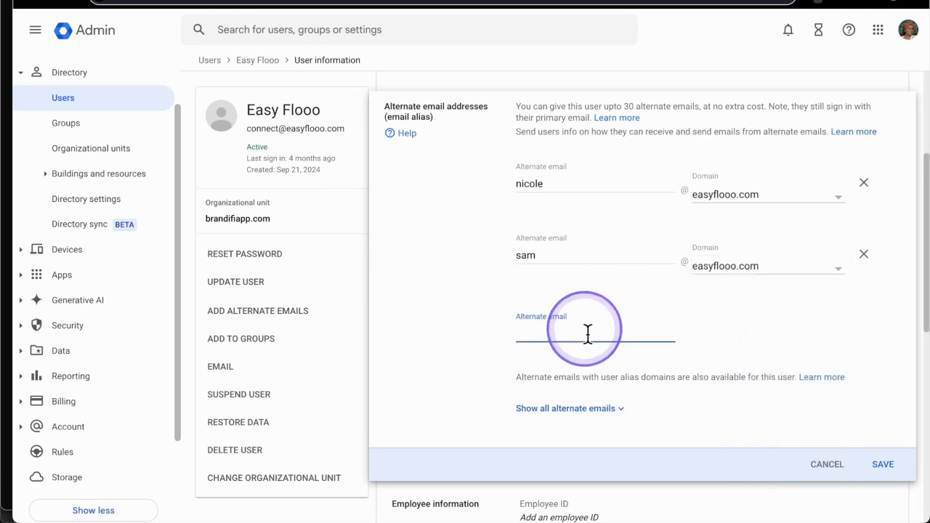
{"action": "type", "text": "he"}
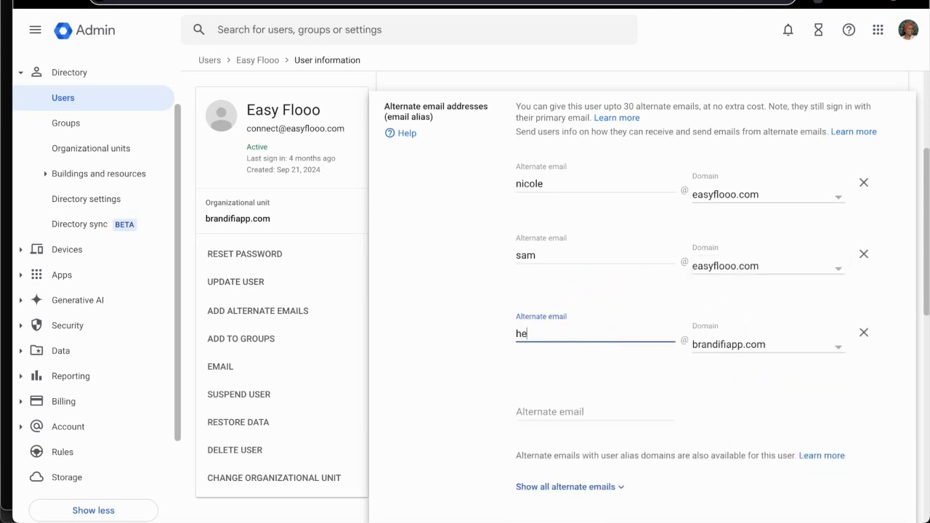
{"action": "left_click", "coordinate": [836, 345]}
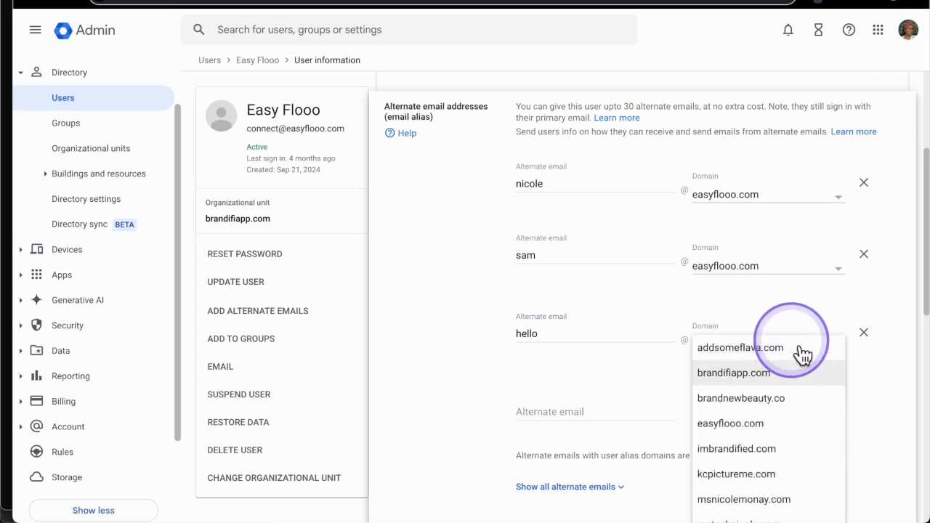
{"action": "scroll", "scroll_direction": "down", "scroll_amount": 3}
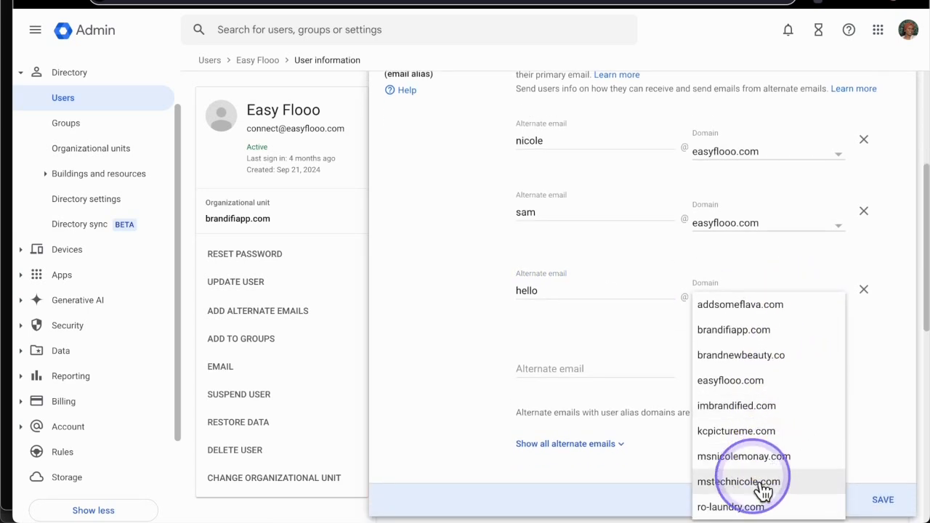
{"action": "left_click", "coordinate": [738, 483]}
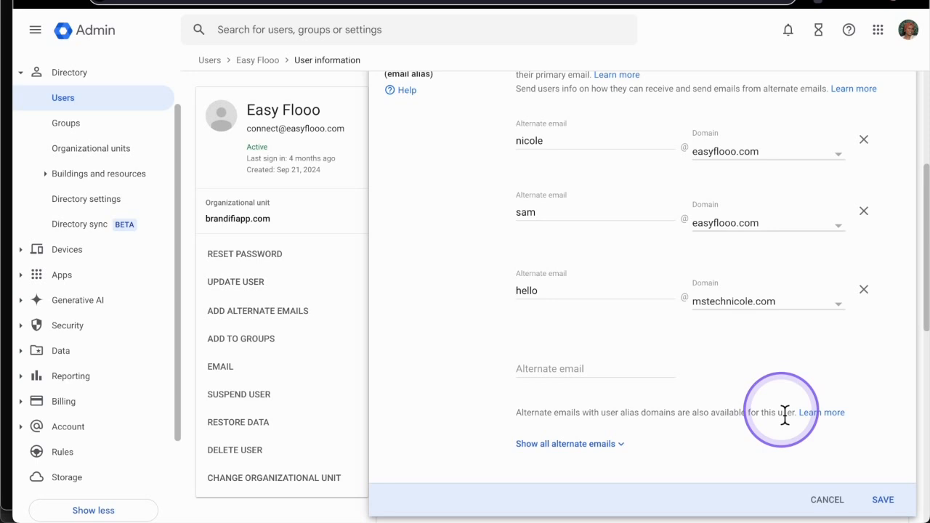
{"action": "left_click", "coordinate": [883, 501]}
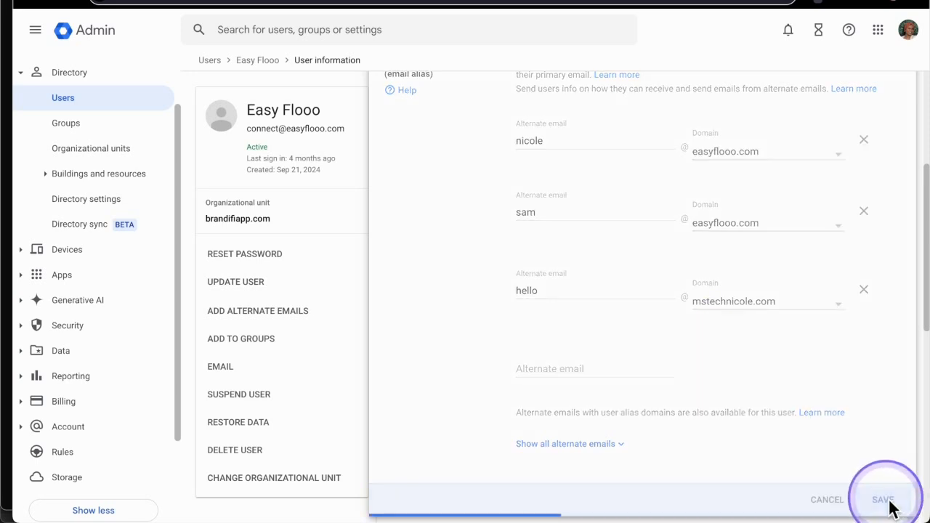
Step: Confirm the save so nicole, sam and hello aliases appear in User details
{"action": "left_click", "coordinate": [884, 501]}
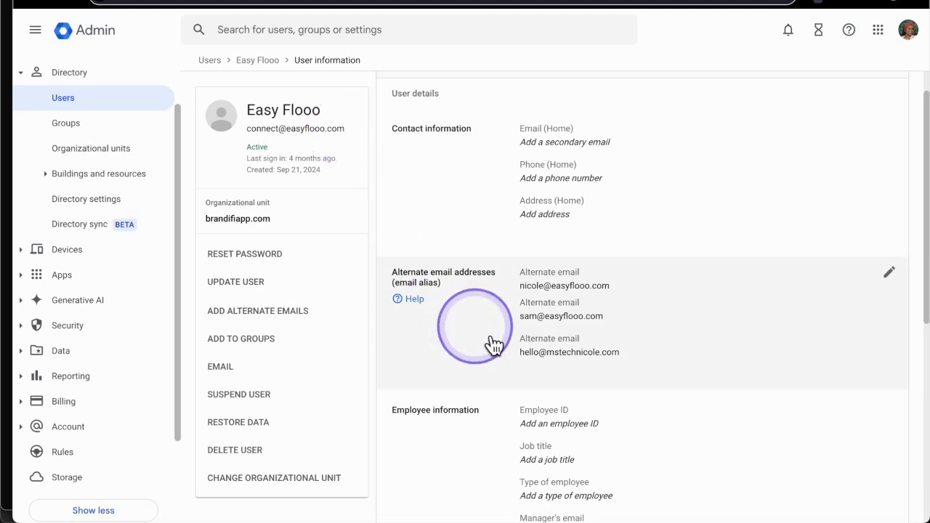
{"action": "mouse_move", "coordinate": [681, 390]}
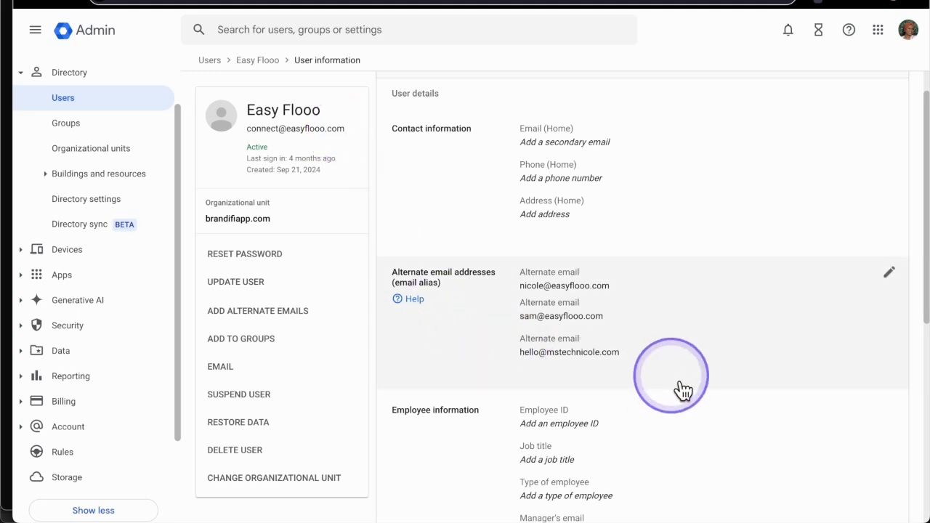